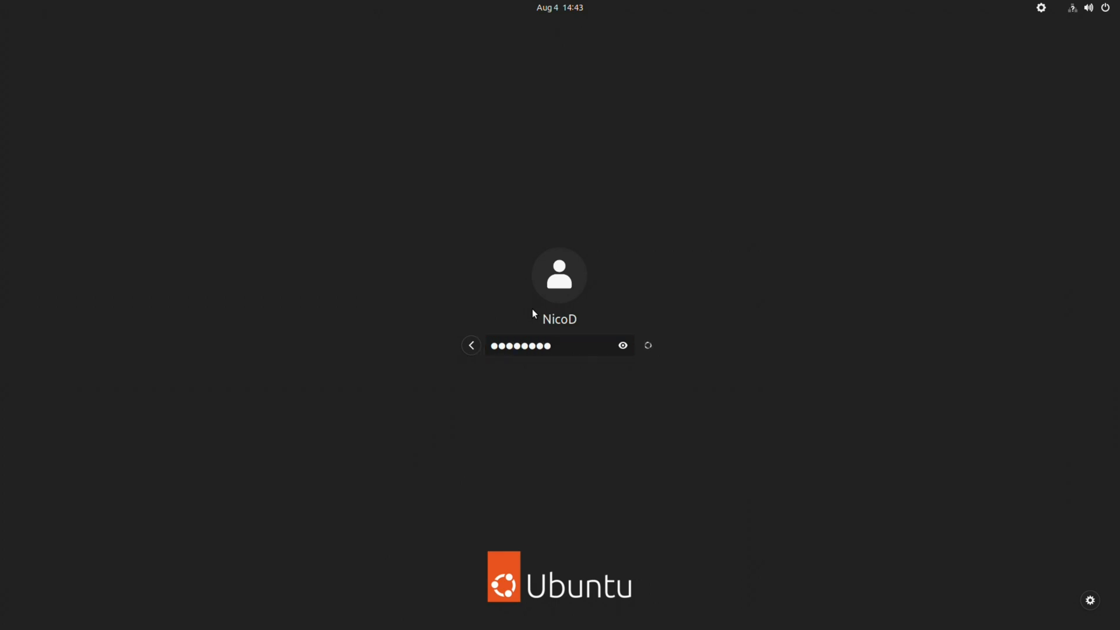
Step: Submit the account password at the Ubuntu login screen to reach the desktop
{"action": "key", "text": "Return"}
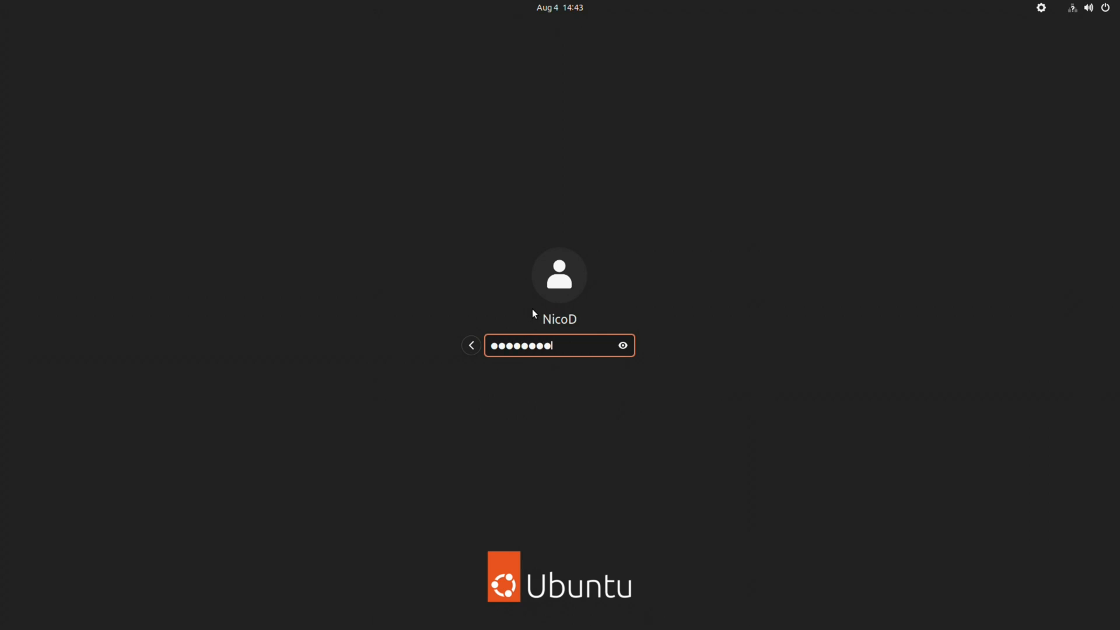
{"action": "key", "text": "Return"}
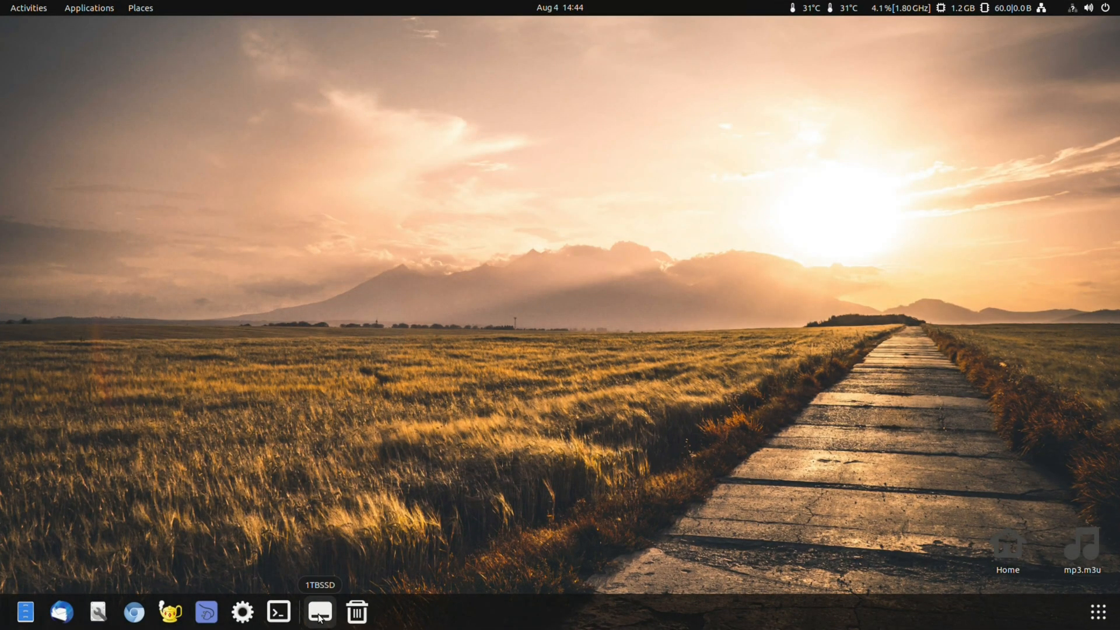
Step: Browse the 1TBSSD drive in Files, then in Disks select the Samsung 870 QVO 1TB and show its drive actions
{"action": "left_click", "coordinate": [318, 613]}
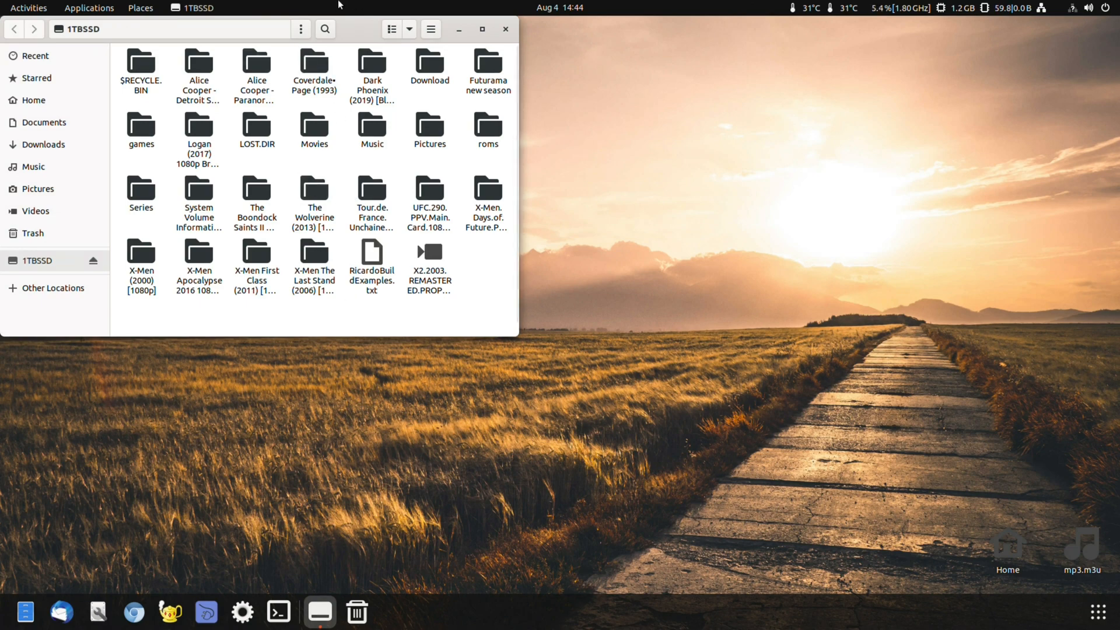
{"action": "left_click", "coordinate": [89, 8]}
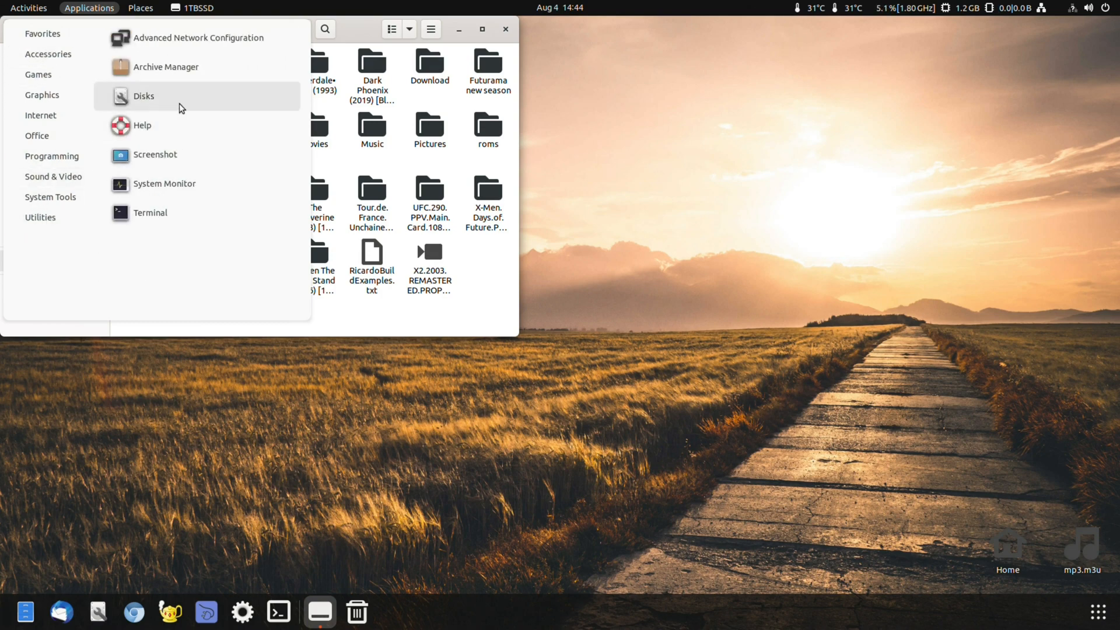
{"action": "left_click", "coordinate": [143, 96]}
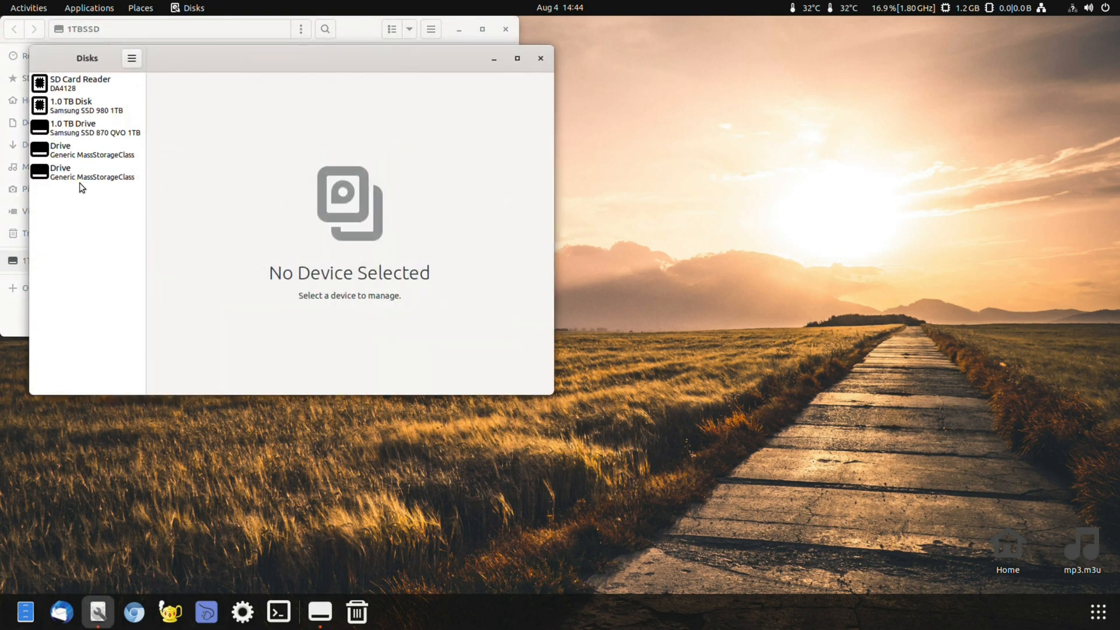
{"action": "left_click", "coordinate": [80, 128]}
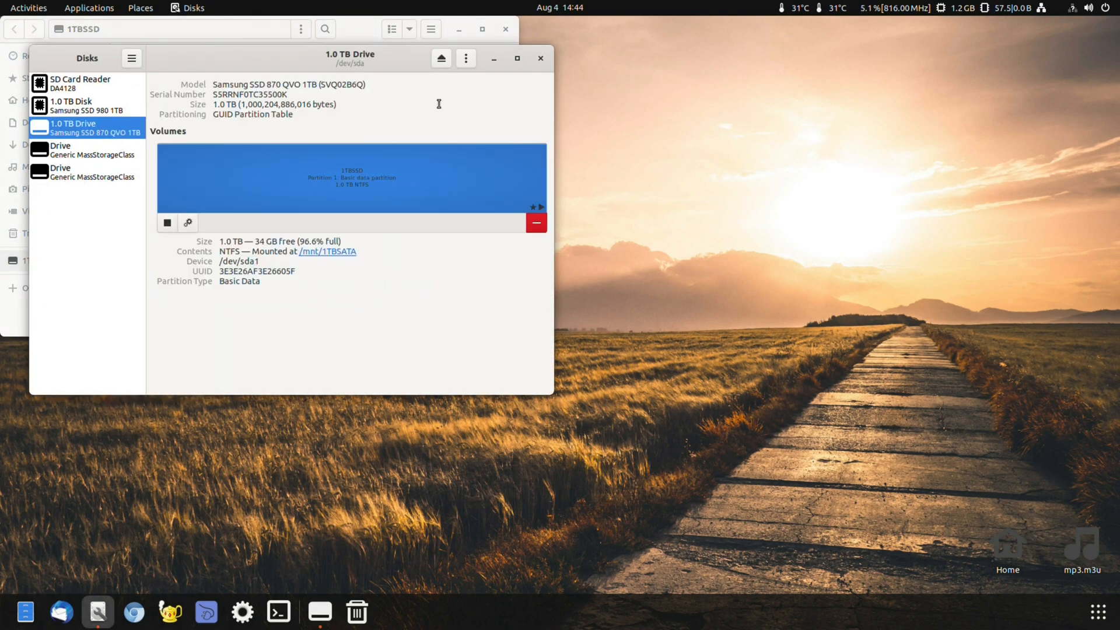
{"action": "left_click", "coordinate": [465, 59]}
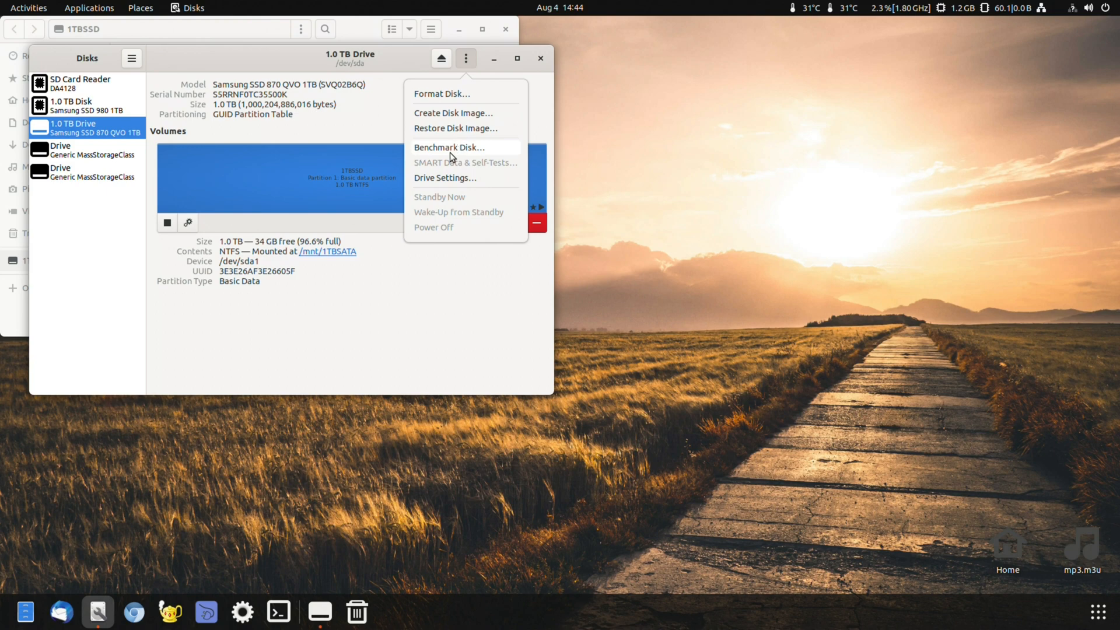
Step: Launch a Benchmark Disk run with 100 samples of 100 MiB and the write benchmark enabled
{"action": "left_click", "coordinate": [449, 147]}
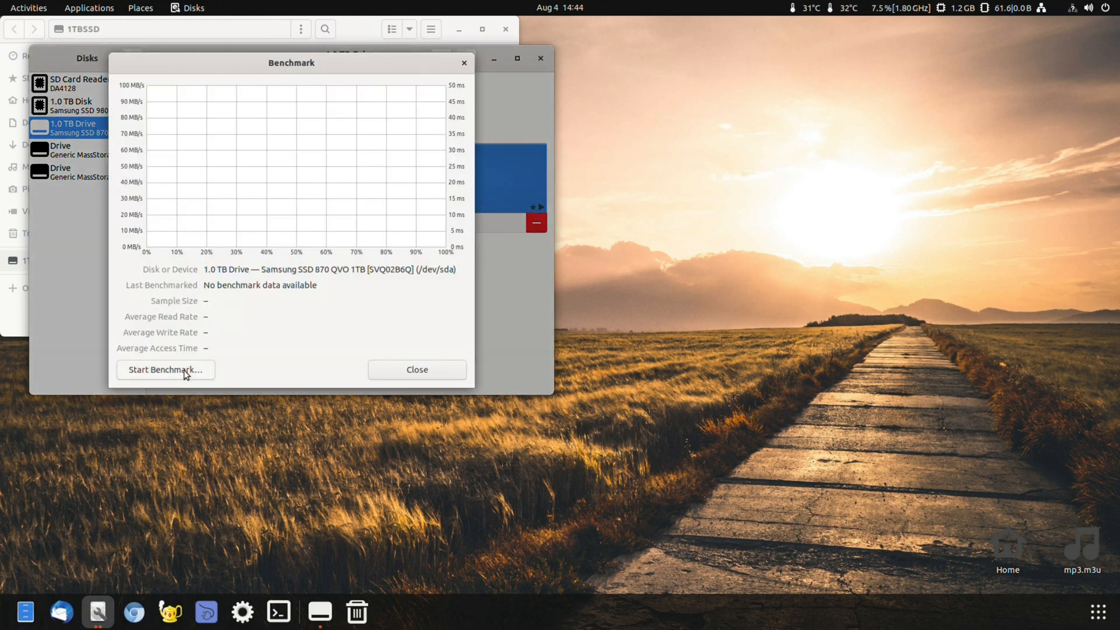
{"action": "left_click", "coordinate": [165, 370]}
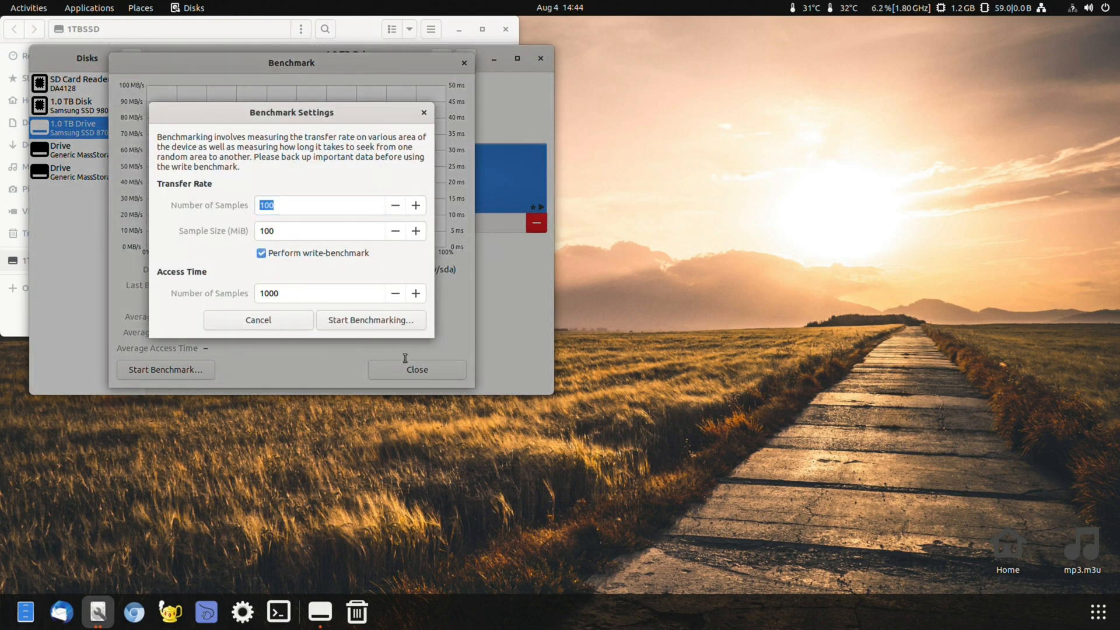
{"action": "left_click", "coordinate": [371, 320]}
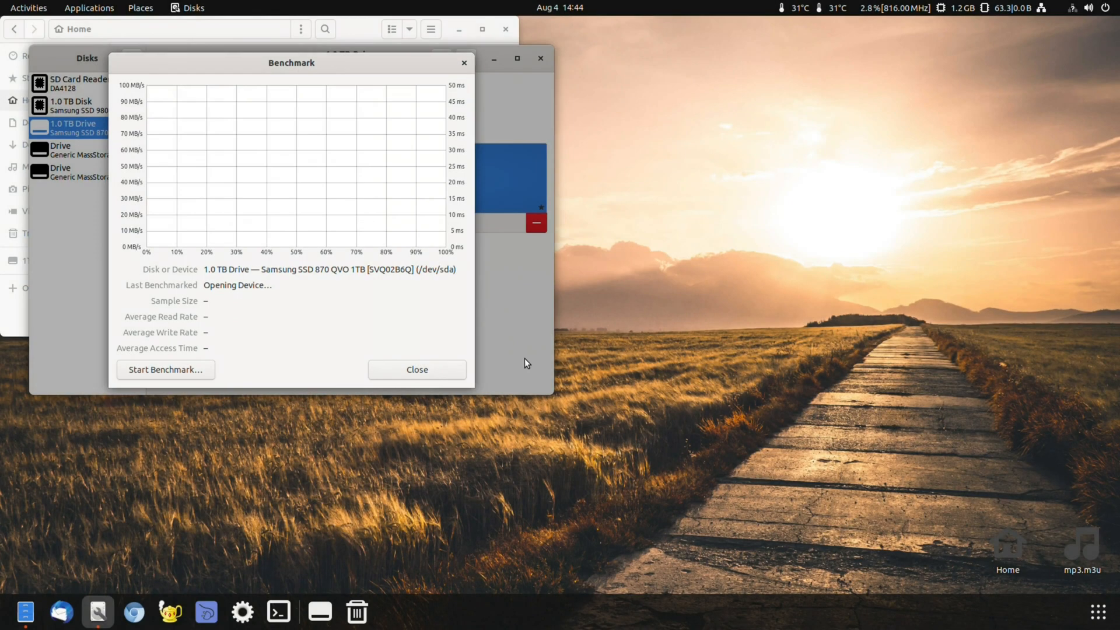
Step: Let the transfer-rate benchmark run past 80%, averaging 408.0 MB/s read and about 220 MB/s write
{"action": "left_click", "coordinate": [165, 369]}
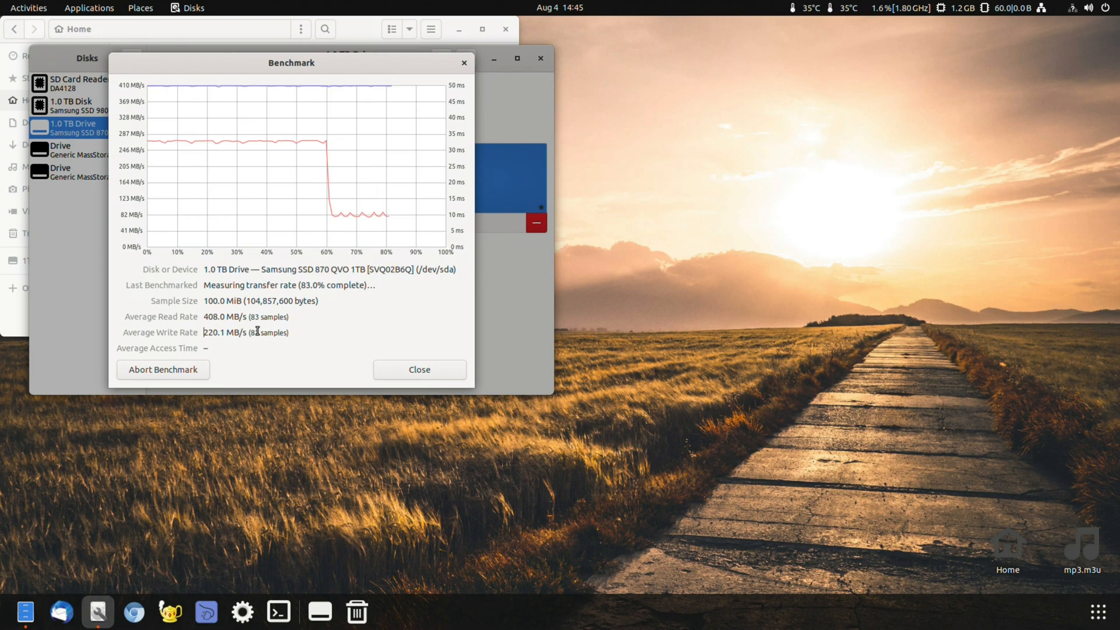
{"action": "mouse_move", "coordinate": [399, 566]}
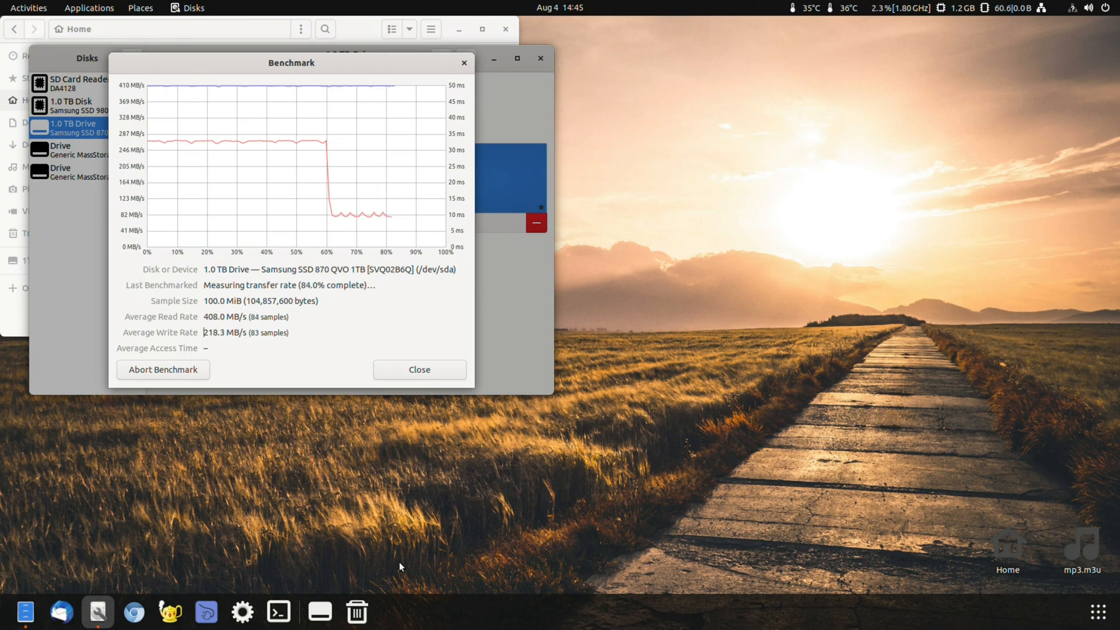